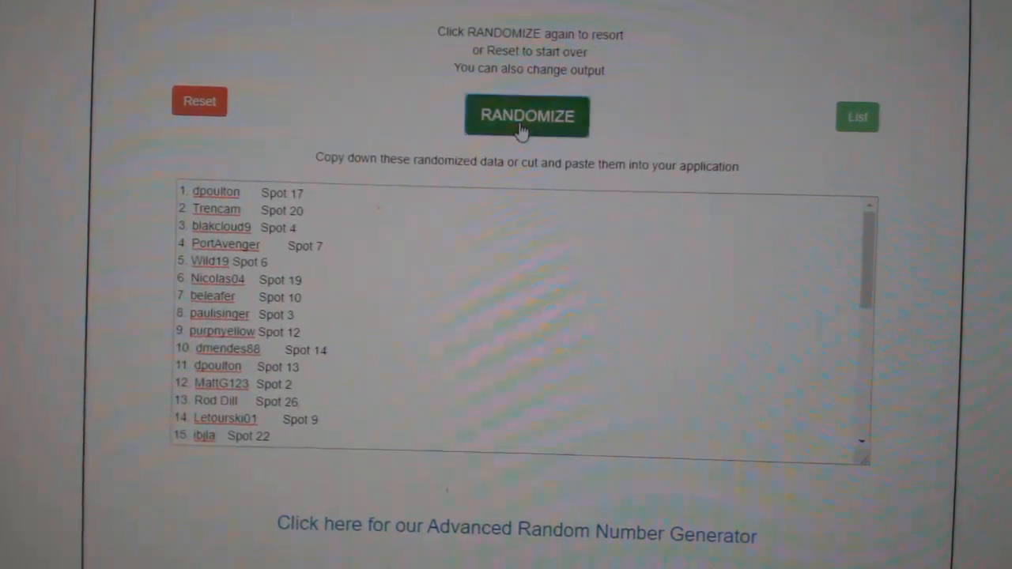
Reshuffle the list of names paired with spot numbers into a new random order
{"action": "left_click", "coordinate": [526, 117]}
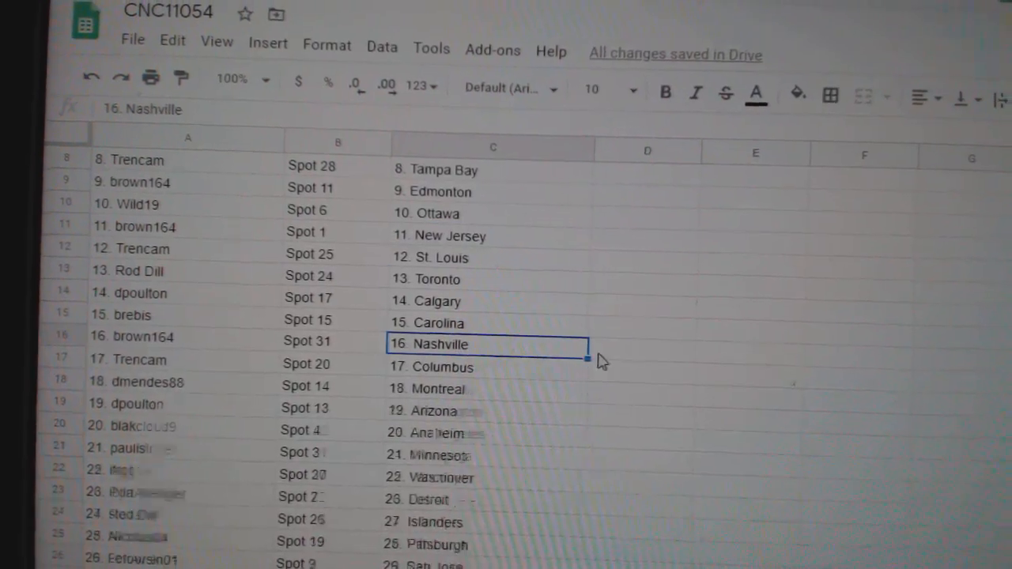
Scroll down CNC11054 to review names, spots and the 31 teams ending with Florida
{"action": "scroll", "scroll_direction": "down", "scroll_amount": 3}
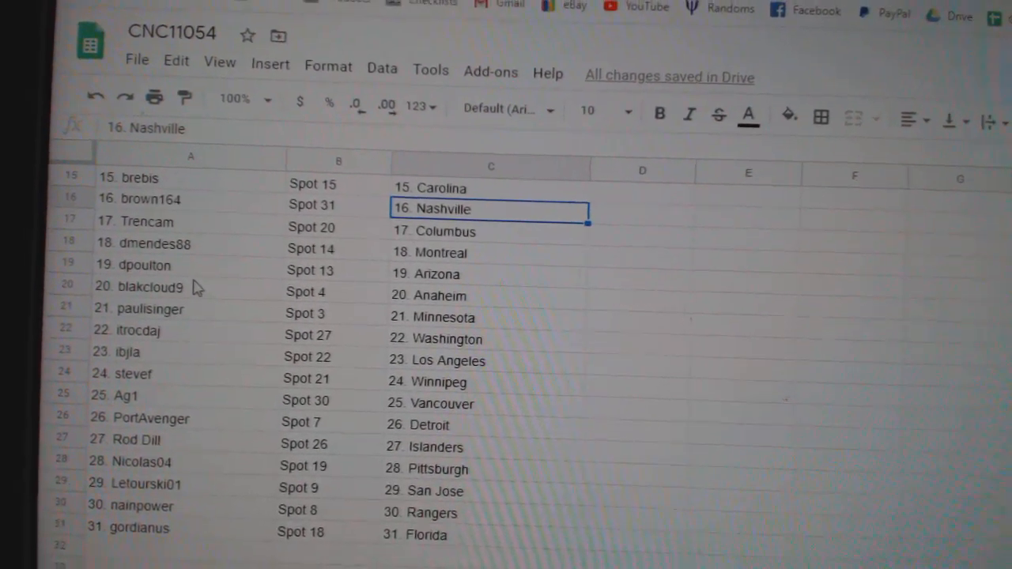